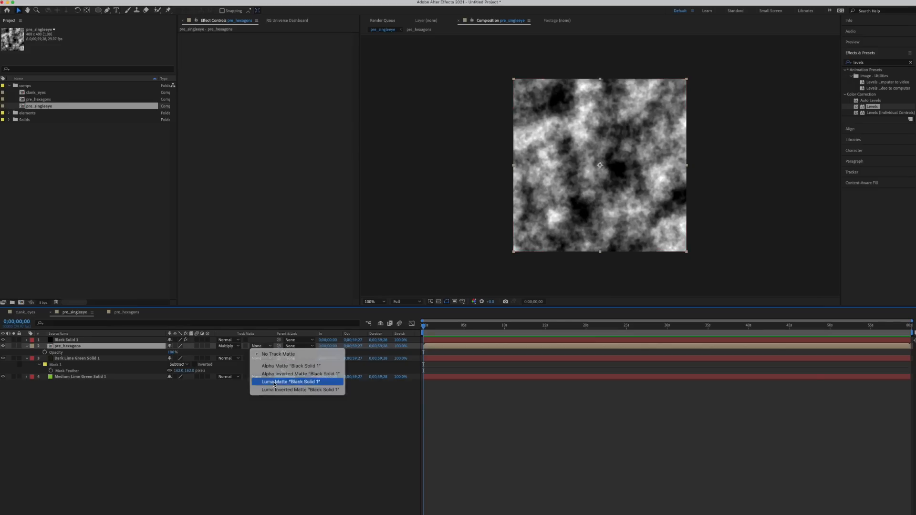
Set pre_hexagons to use Black Solid 1 as a Luma Matte for a glowing hexagon texture.
left_click(289, 382)
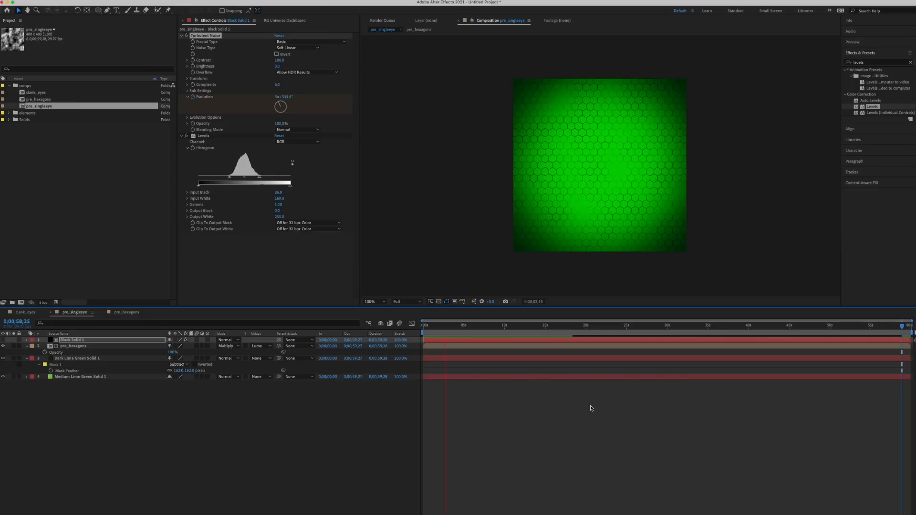
left_click(520, 325)
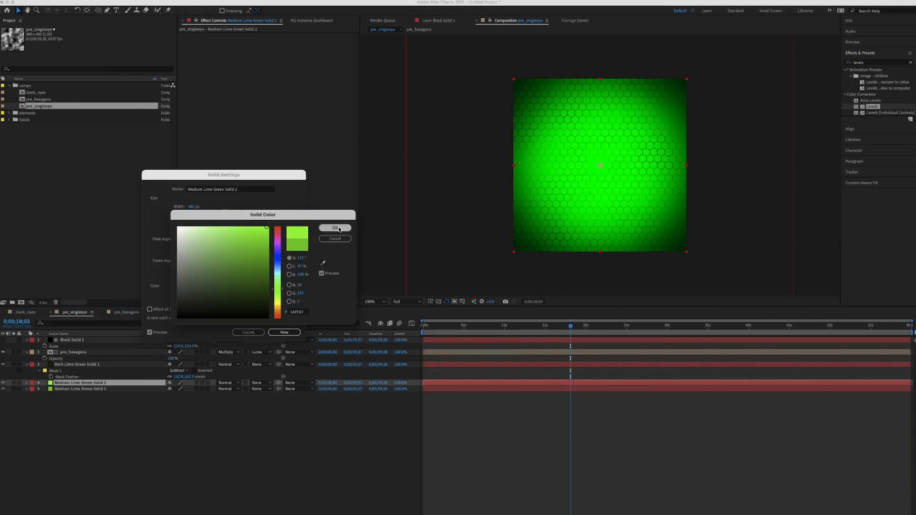
Confirm the medium lime green colour for the new solid.
left_click(335, 228)
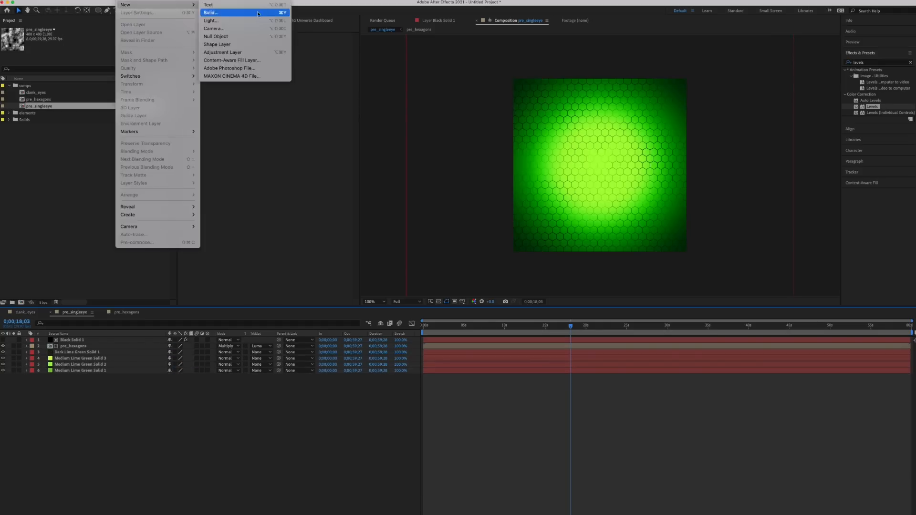
Start creating another new solid layer from the Layer menu.
left_click(210, 13)
type("fill")
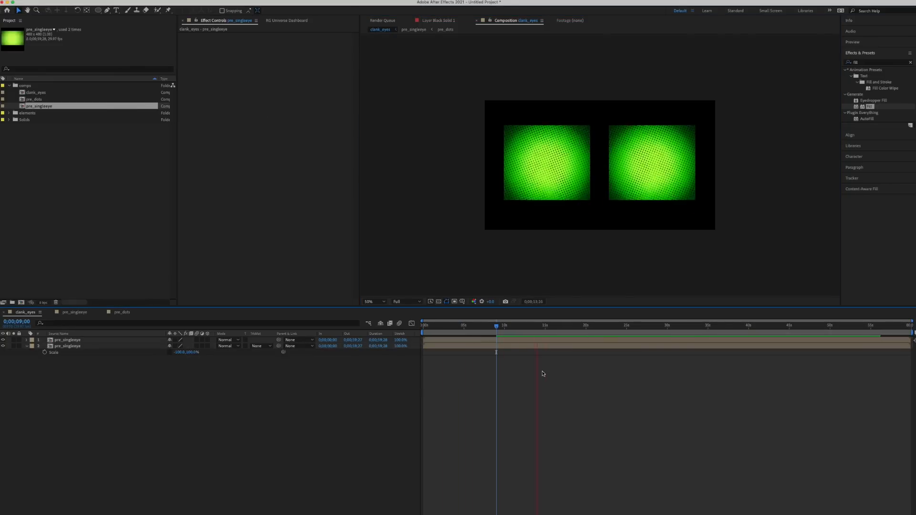
Open the pre_singleeye comp and move the time indicator to a later frame.
left_click(413, 29)
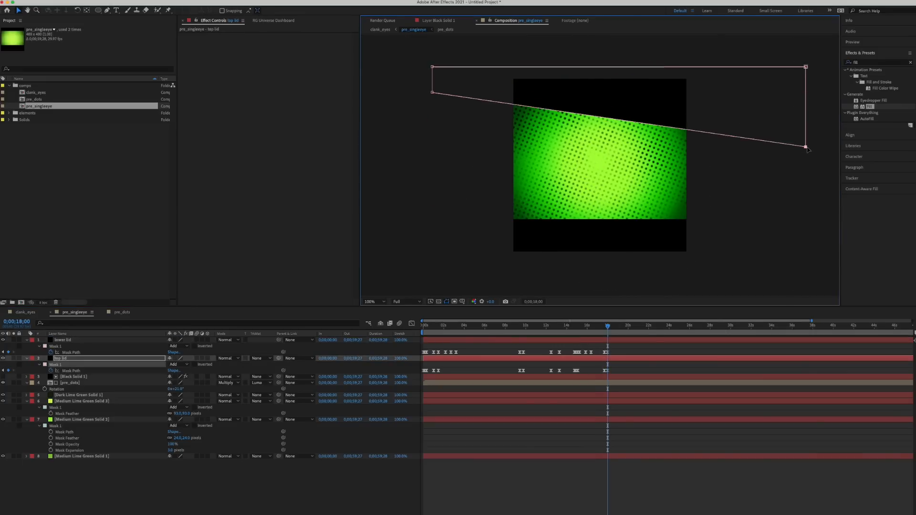
left_click(668, 325)
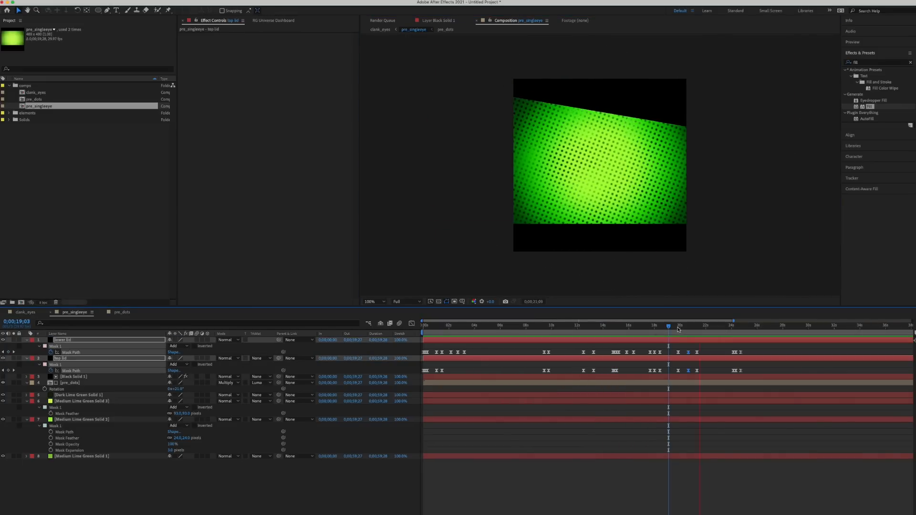